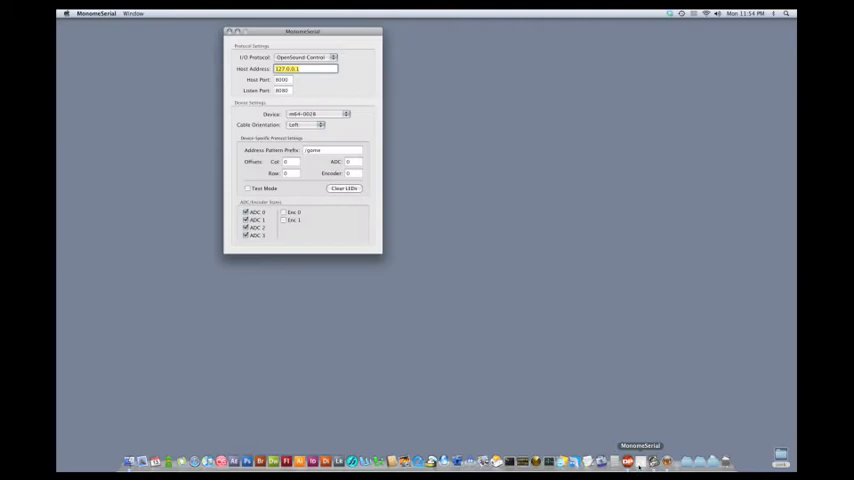
mouse_move(500, 336)
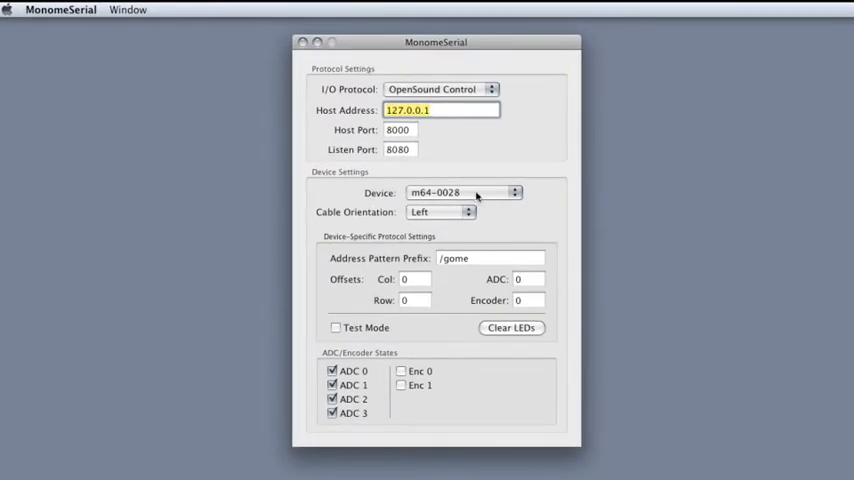
- Review the connected monome devices and keep m64-0028 as the active one
click(464, 192)
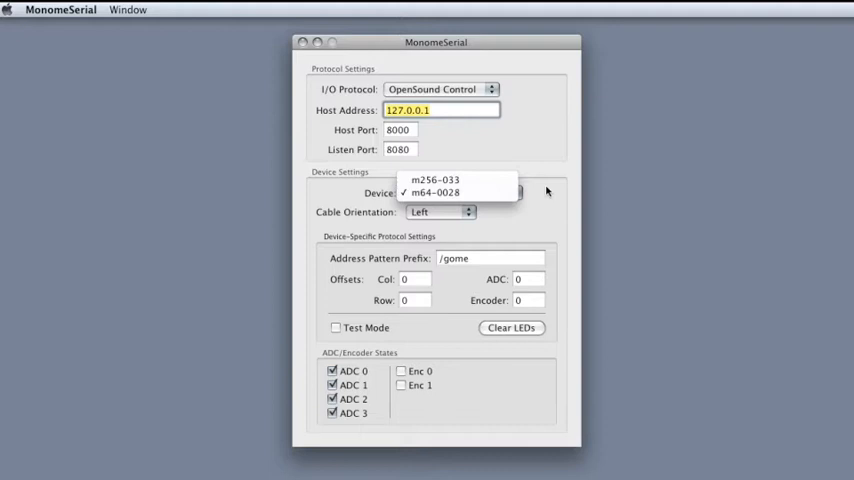
mouse_move(564, 188)
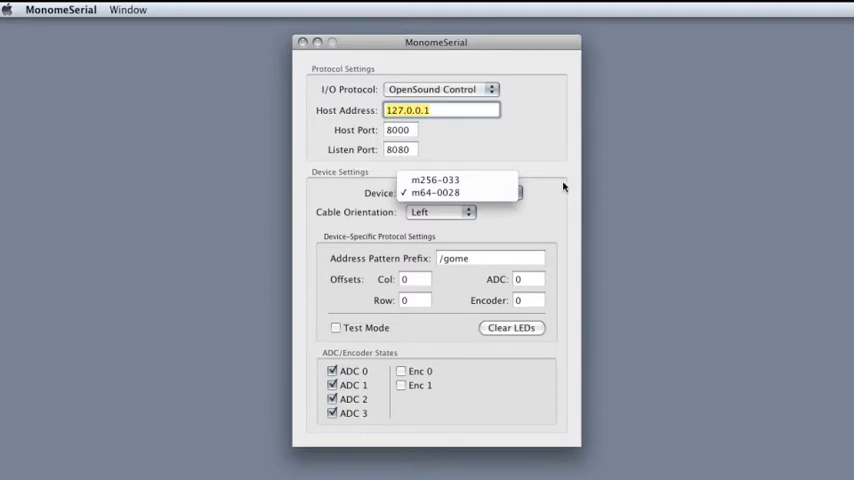
click(436, 192)
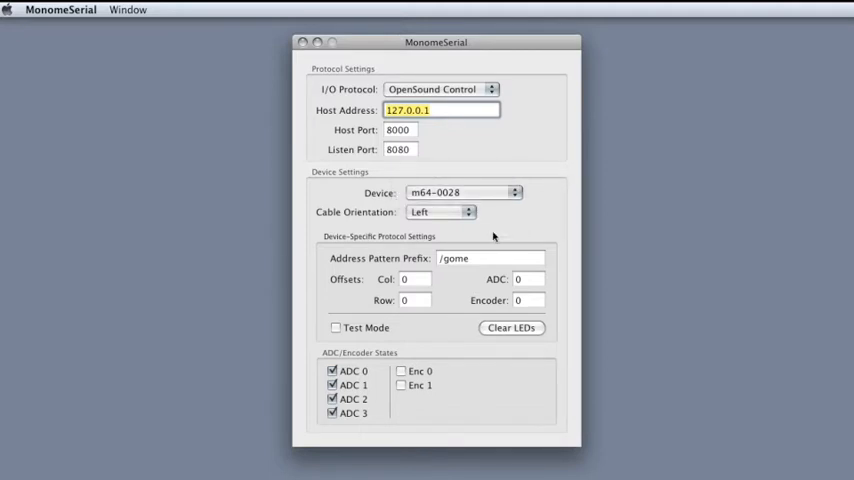
click(464, 192)
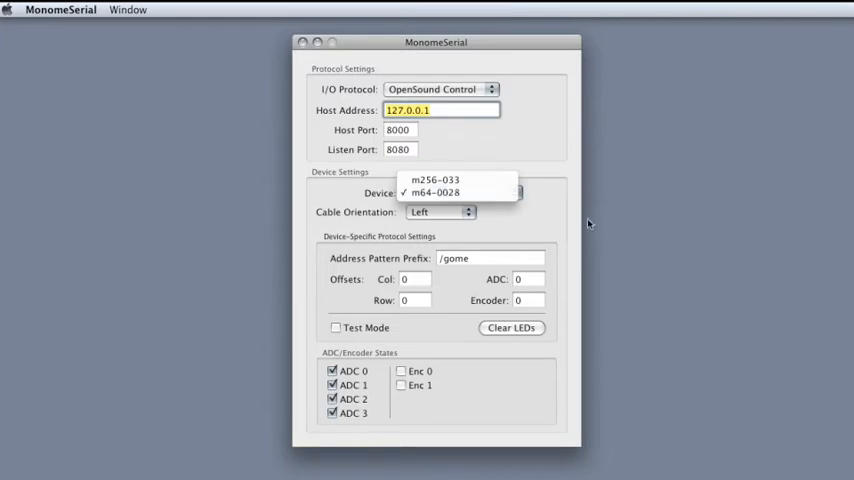
mouse_move(436, 180)
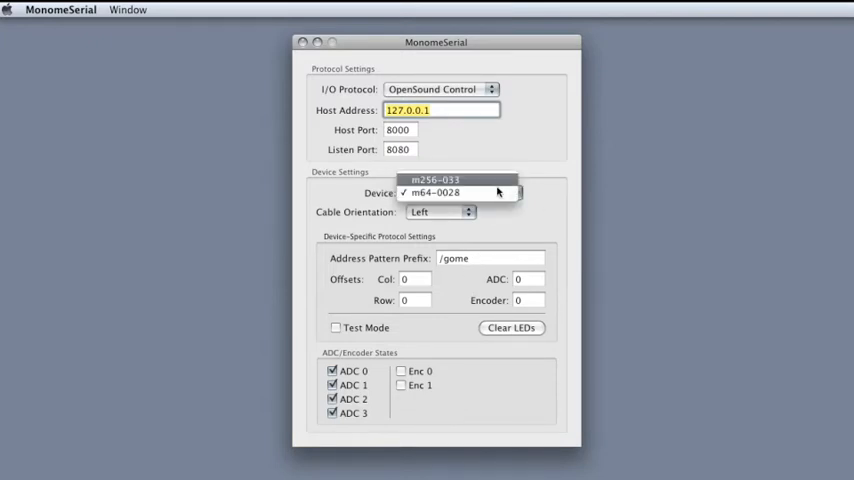
click(436, 180)
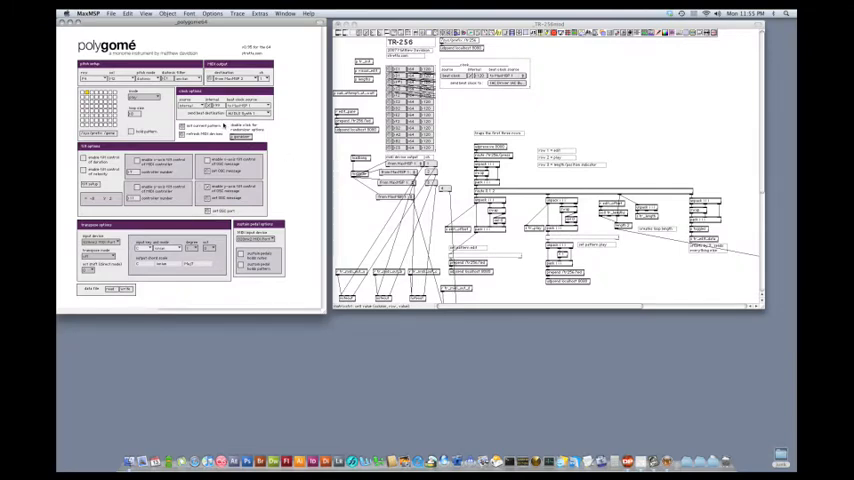
mouse_move(528, 116)
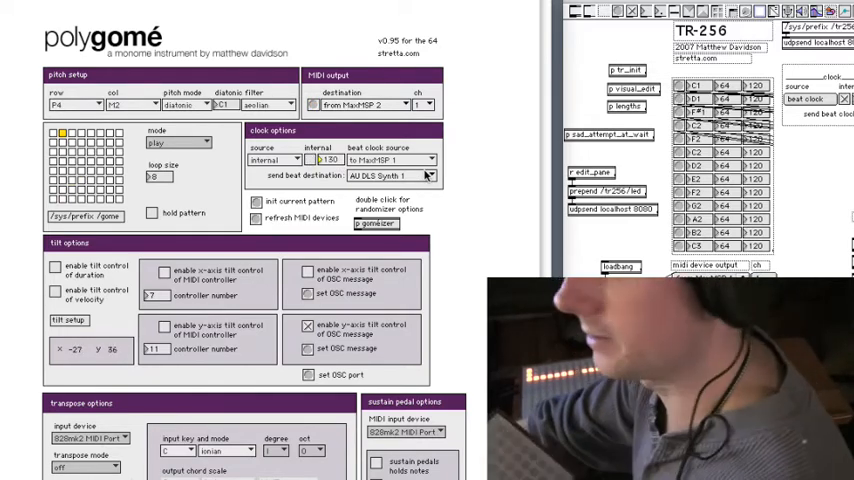
- Choose Polygome's clock source from the Clock Options list
click(276, 160)
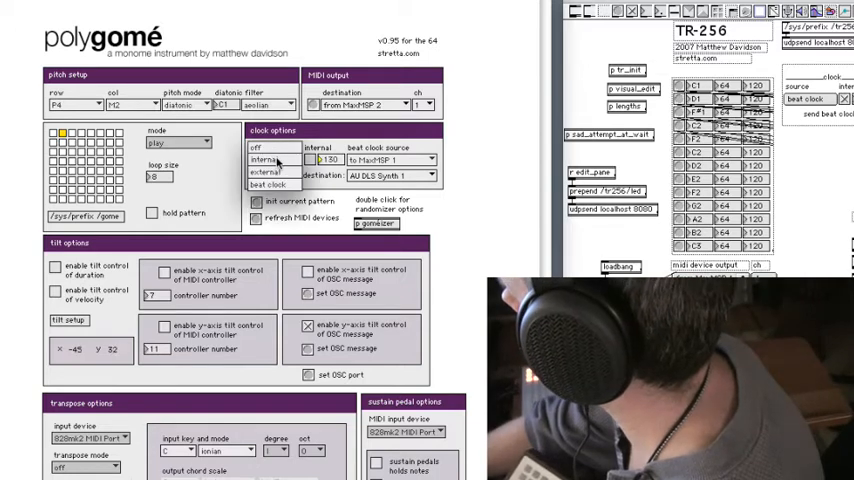
click(270, 184)
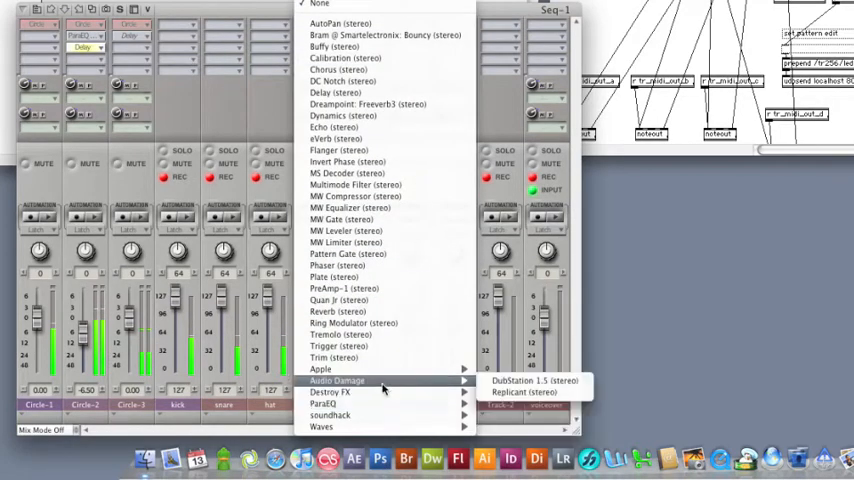
- Insert Audio Damage Replicant on the drums track with the You Never Know preset
click(524, 392)
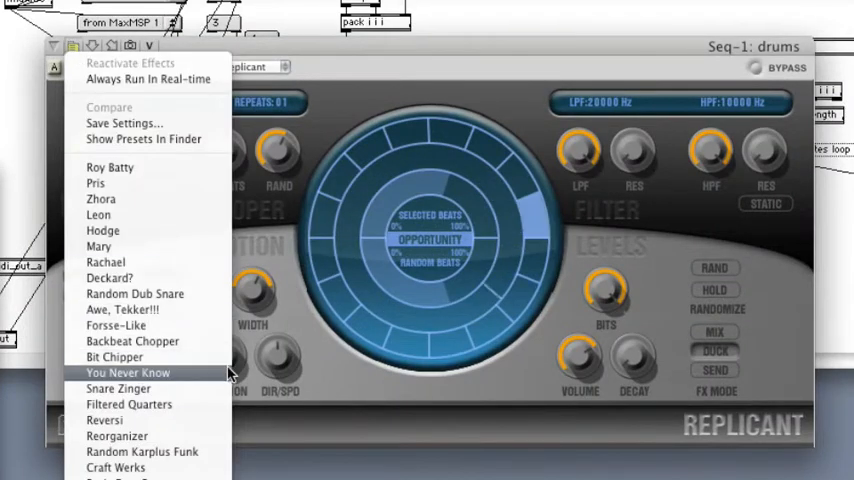
click(128, 372)
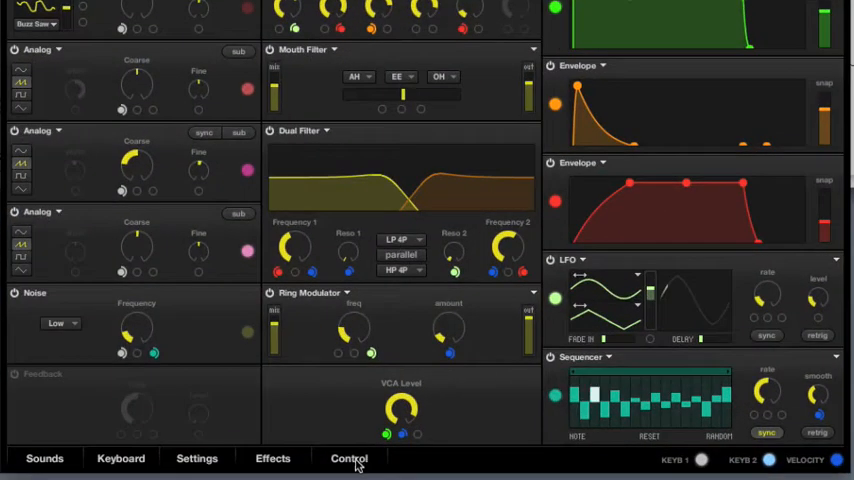
- Show Circle's Control page for assigning external control to synth parameters
click(348, 458)
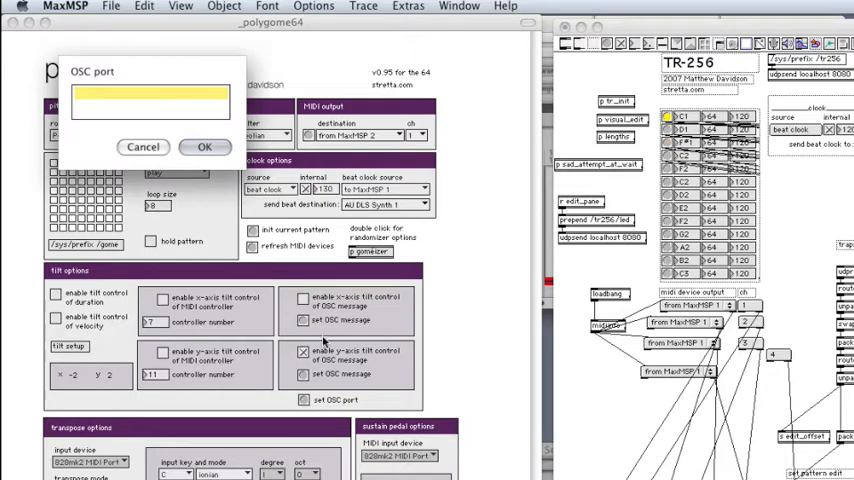
- Enter 5123 as Polygome's OSC output port and confirm it
text(5123)
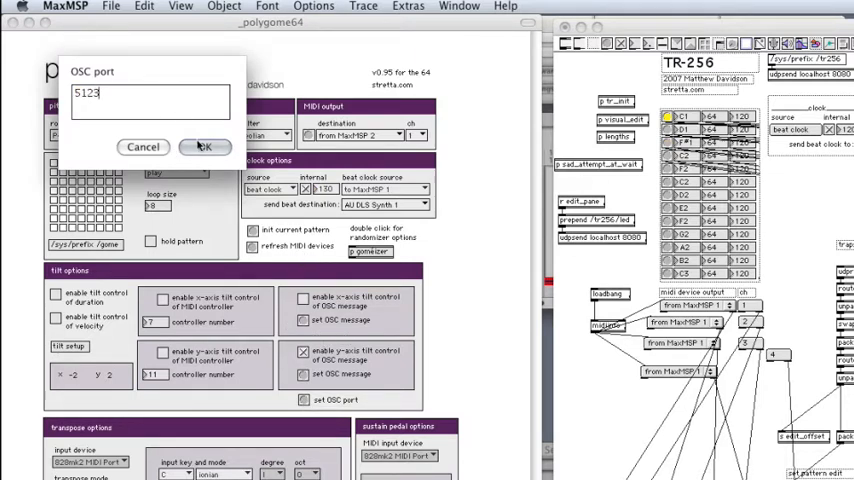
click(204, 148)
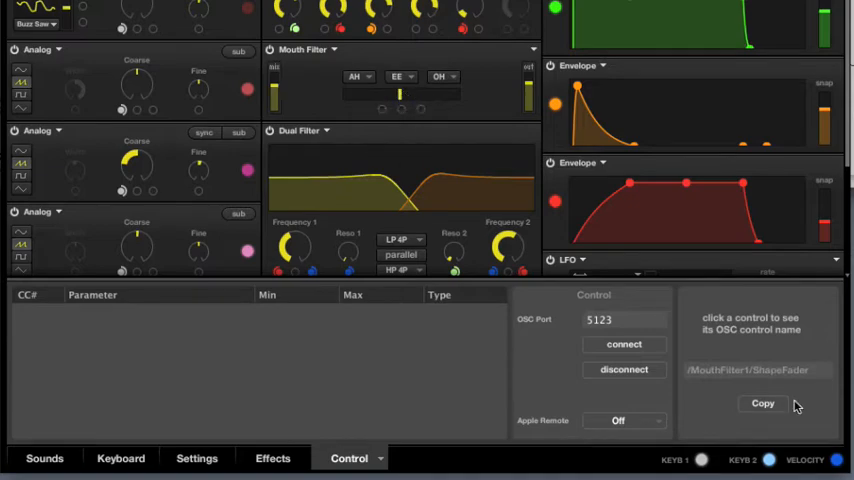
mouse_move(738, 372)
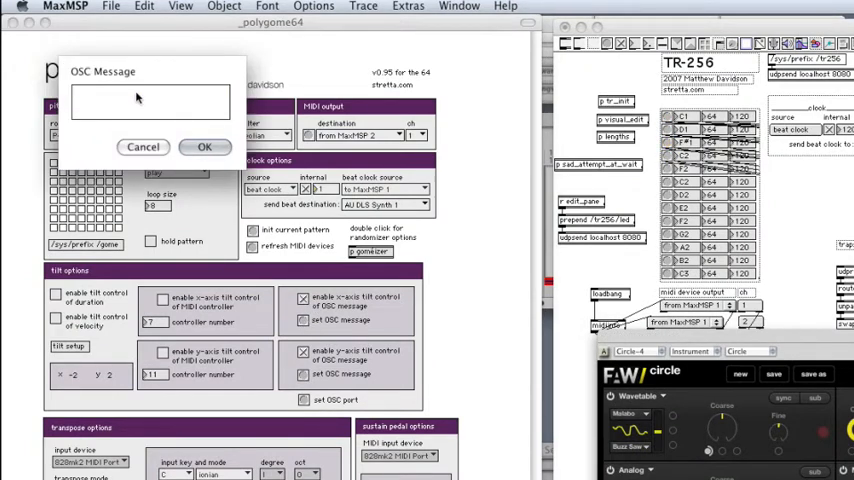
- Enter /MouthFilter1/ShapeFader as the tilt axis OSC message and confirm it
text(/)
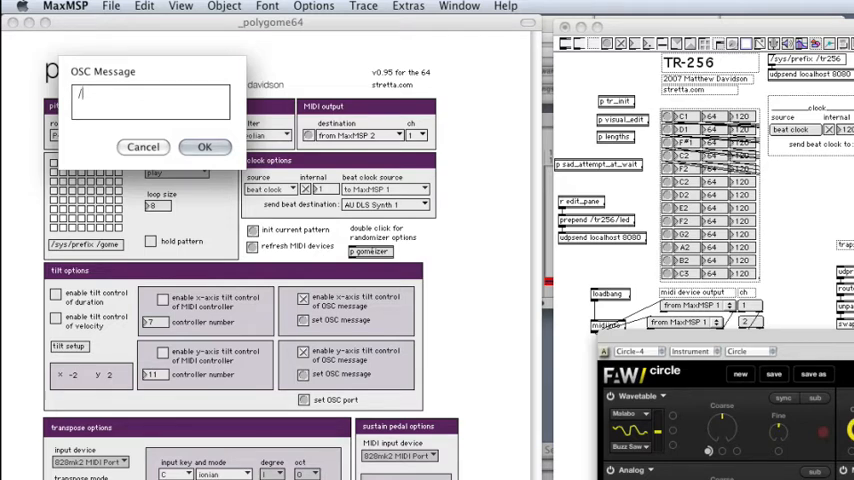
text(MouthF)
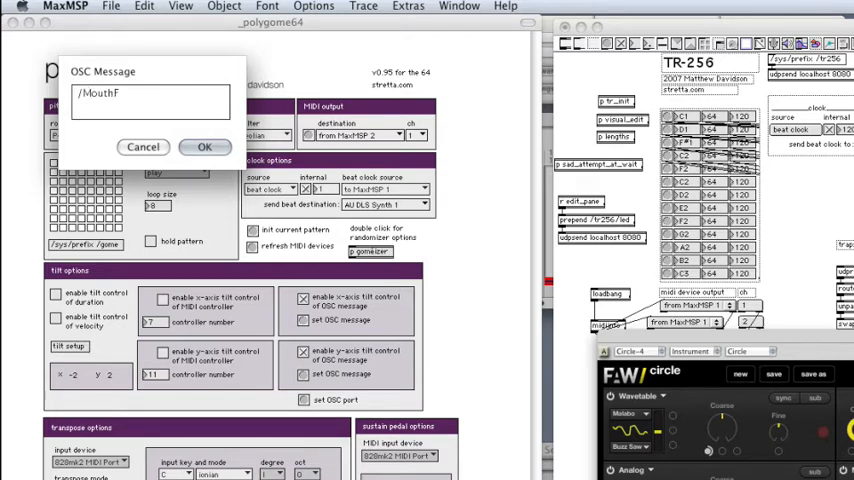
text(ilter1/Sh)
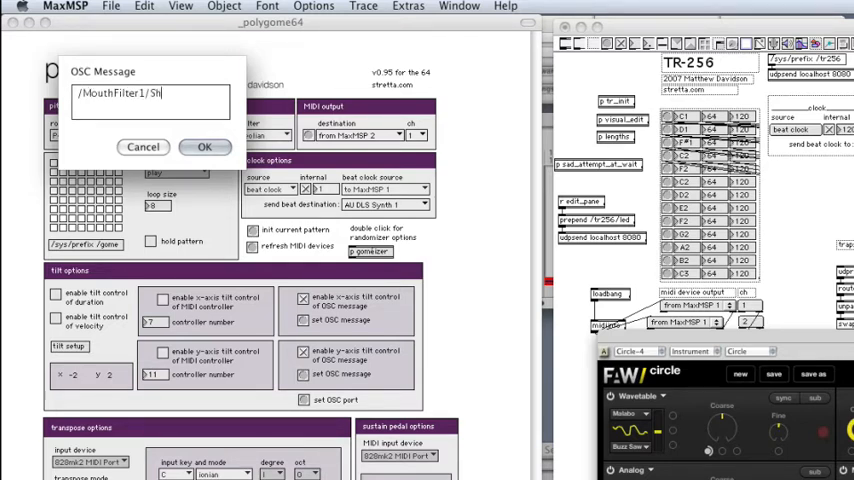
text(ShapeFader)
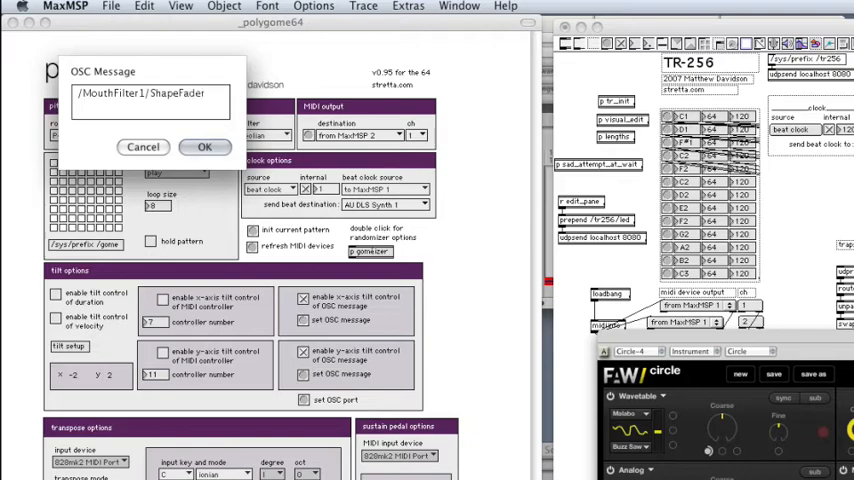
click(204, 148)
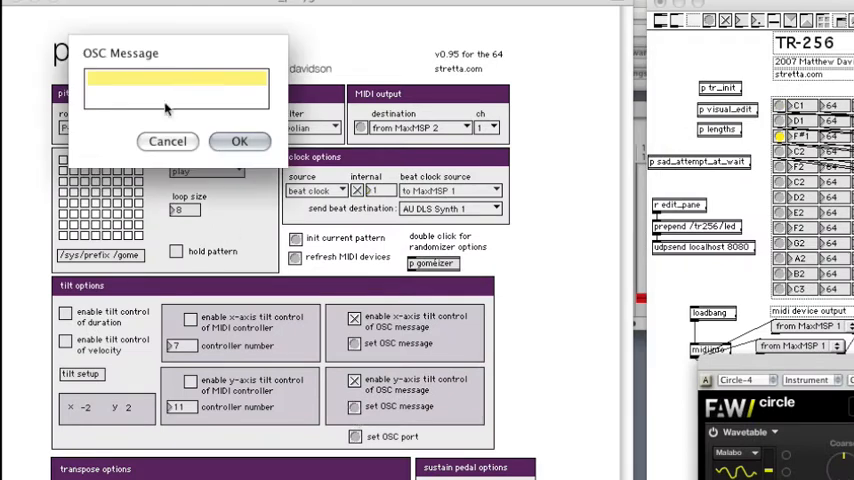
- Begin entering the /WavetableOsc address for the second tilt axis OSC message
text(/Wave)
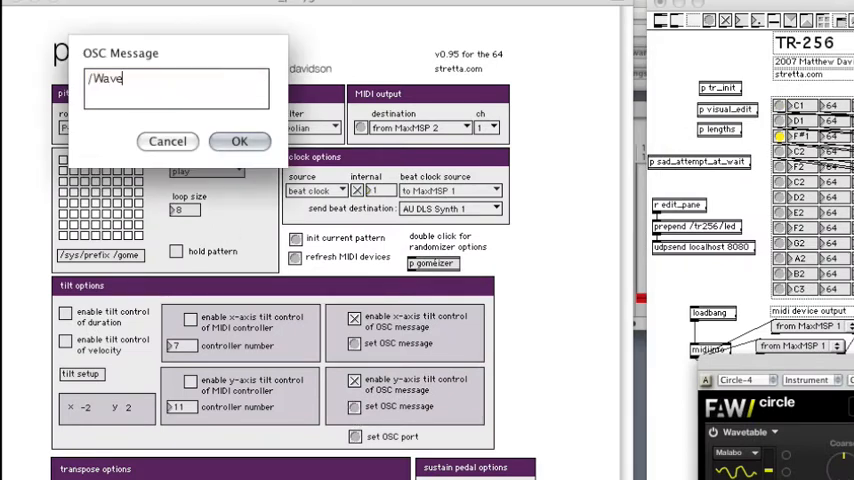
text(tableOSc)
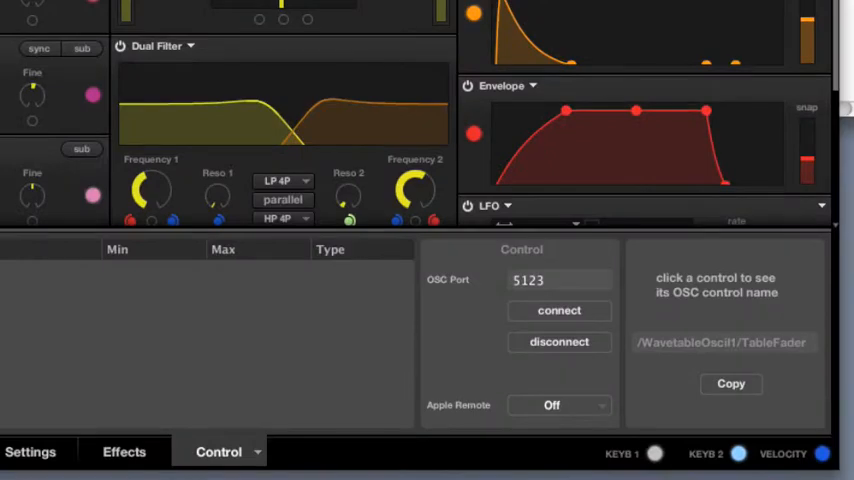
- Connect Circle to incoming OSC on port 5123 for Polygome's tilt messages
click(560, 310)
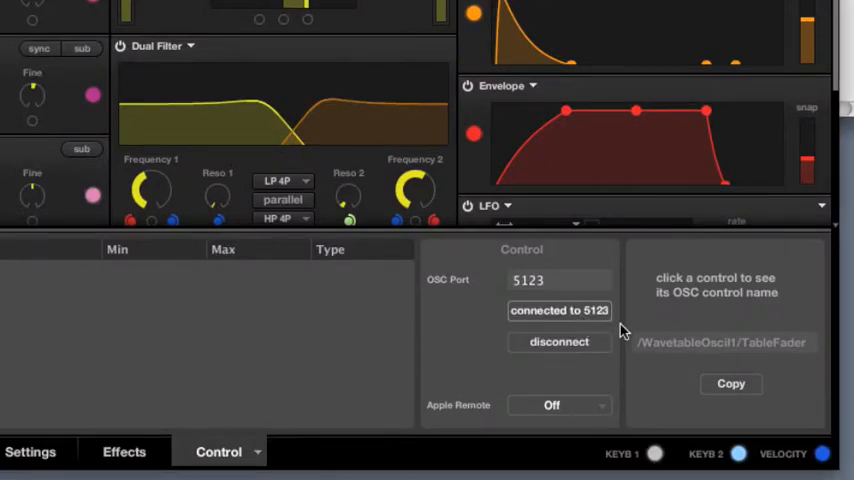